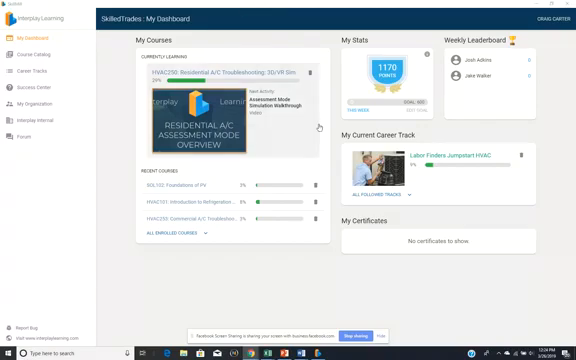
mouse_move(477, 142)
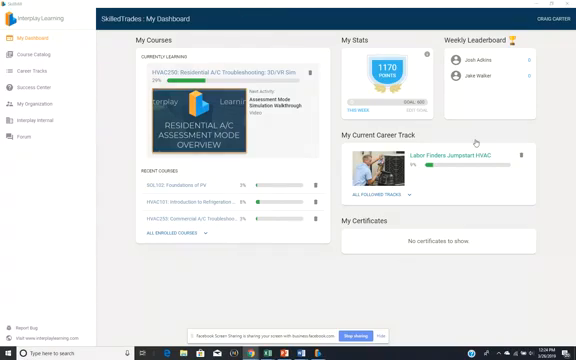
mouse_move(252, 64)
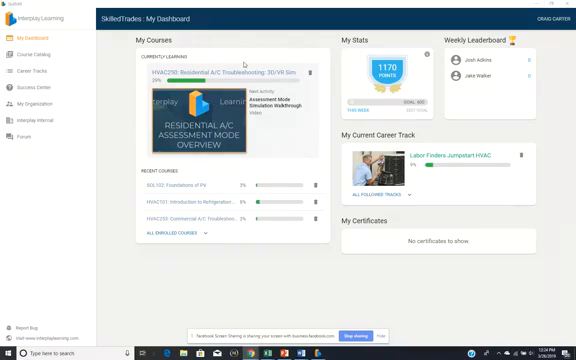
mouse_move(127, 172)
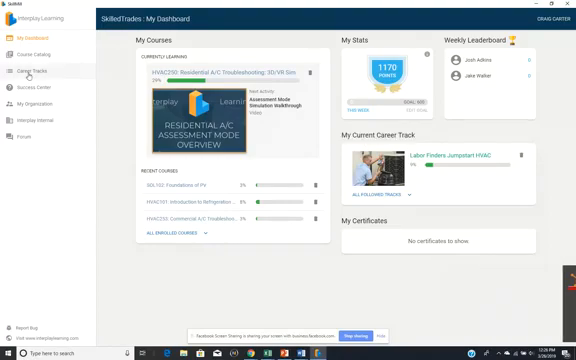
Browse the list of available career tracks.
left_click(30, 71)
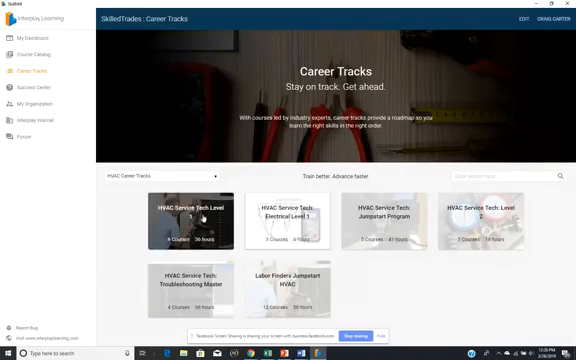
mouse_move(200, 213)
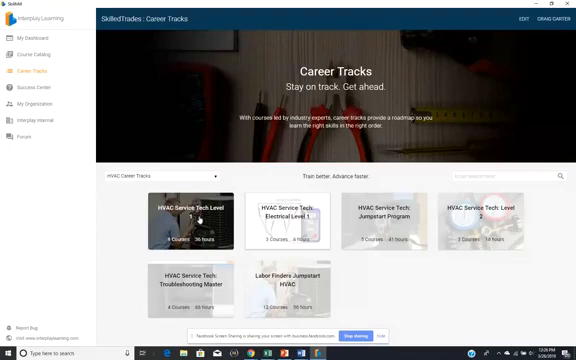
mouse_move(199, 217)
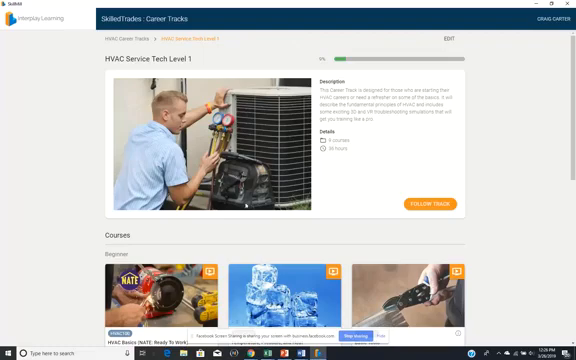
scroll("down", 3)
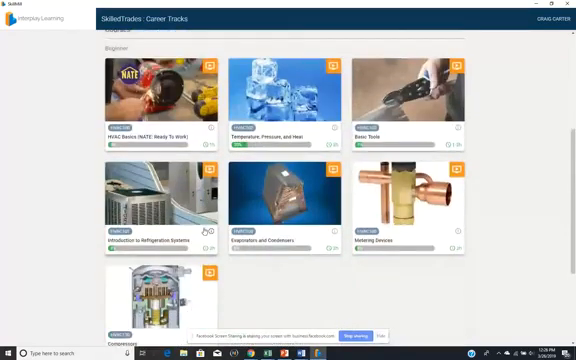
scroll("down", 3)
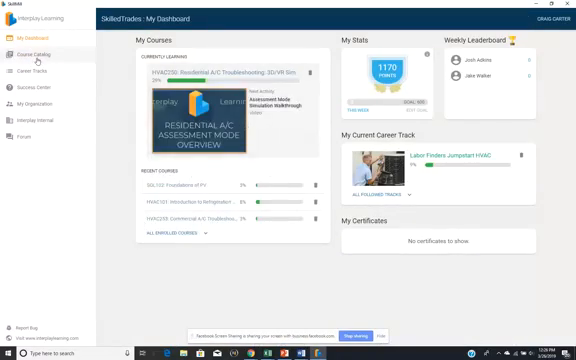
Scroll through the HVAC course catalog to reach HVAC Basics (NATE: Ready To Work).
left_click(40, 45)
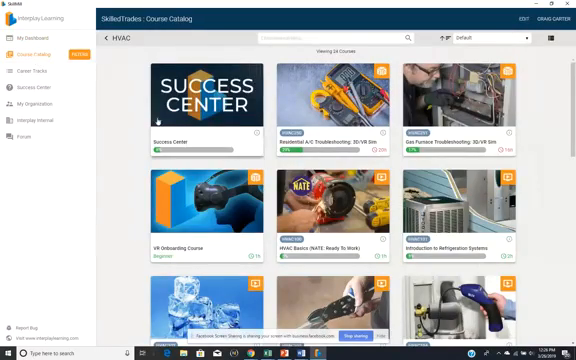
scroll("down", 3)
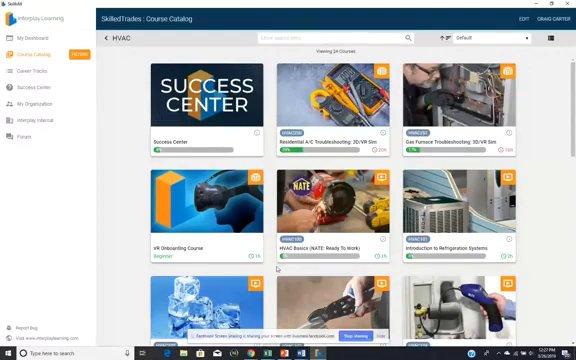
scroll("down", 3)
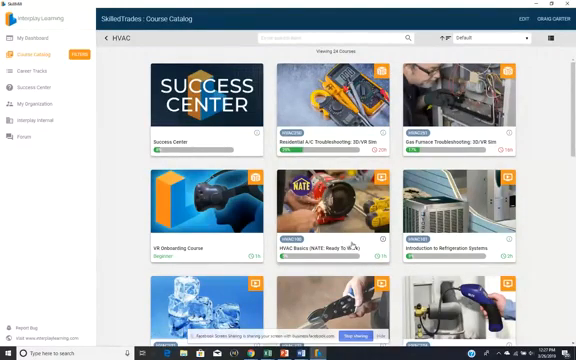
scroll("down", 3)
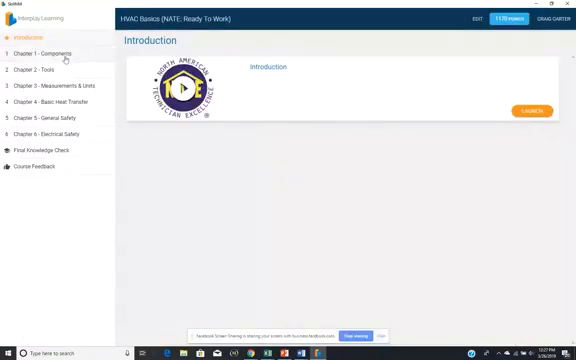
Preview the Tools, Measurements & Units, Components and Tools chapters of HVAC Basics.
left_click(36, 70)
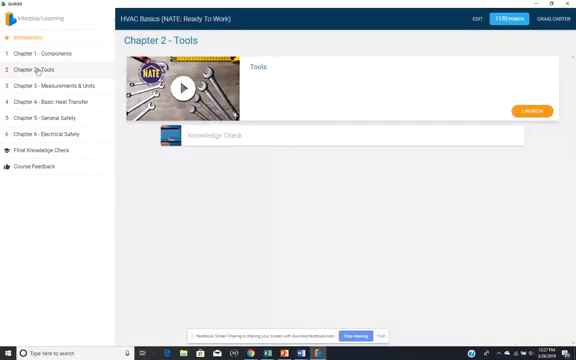
left_click(47, 88)
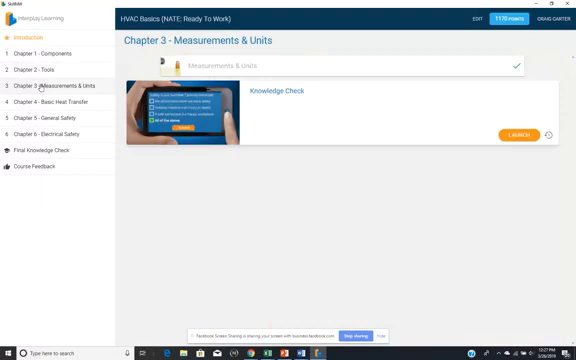
left_click(40, 43)
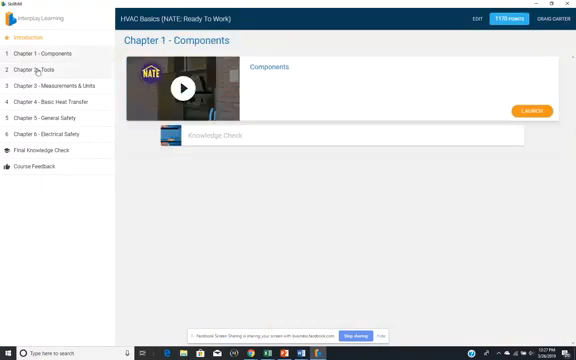
left_click(41, 69)
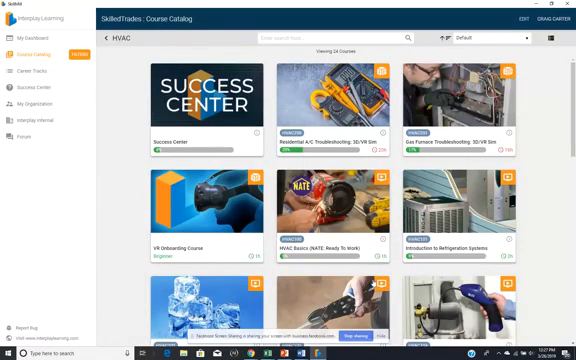
scroll("down", 3)
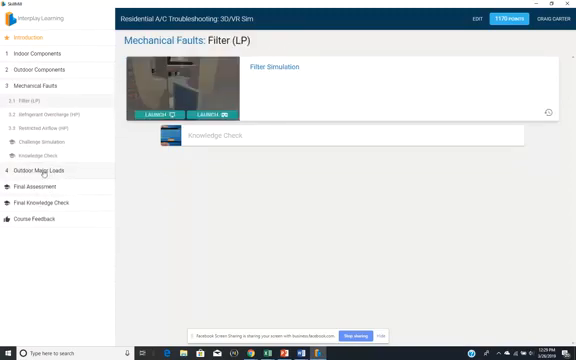
left_click(46, 170)
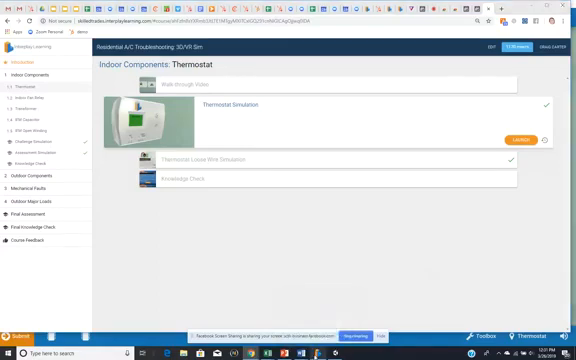
Launch the Thermostat Simulation from the Indoor Components Thermostat lesson.
left_click(525, 138)
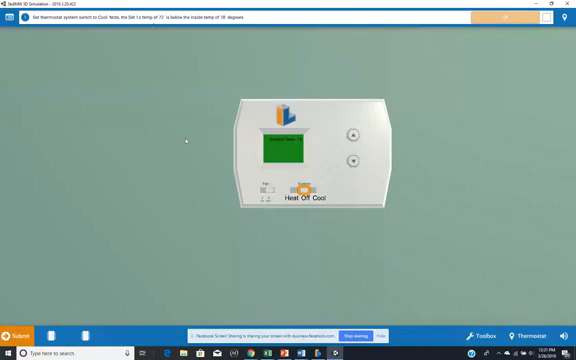
mouse_move(108, 108)
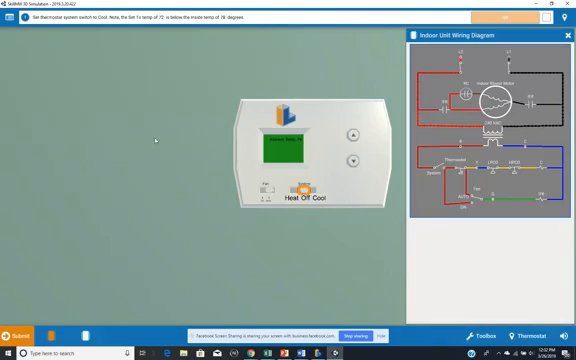
mouse_move(157, 139)
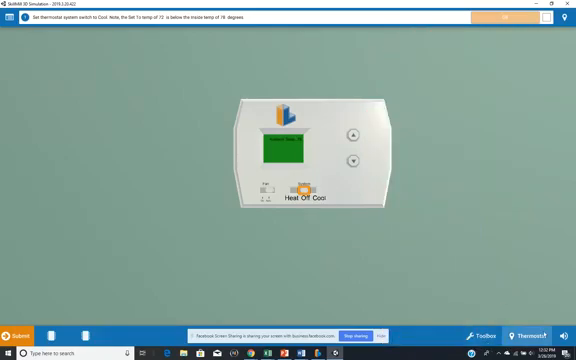
Jump to the Indoor Unit through the Go to list, then close the list.
left_click(538, 335)
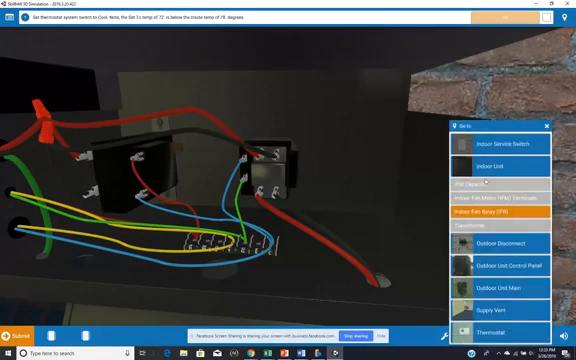
left_click(503, 160)
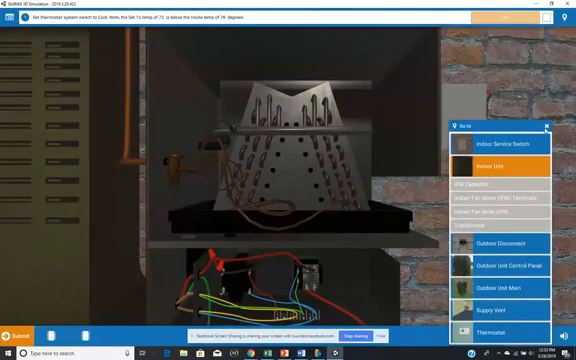
left_click(548, 125)
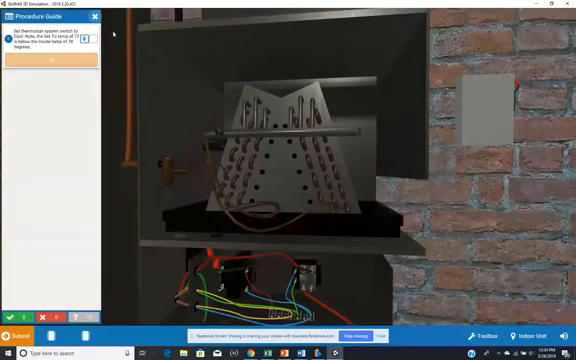
Collapse the Procedure Guide and bring up the End Simulation confirmation via Submit.
left_click(94, 18)
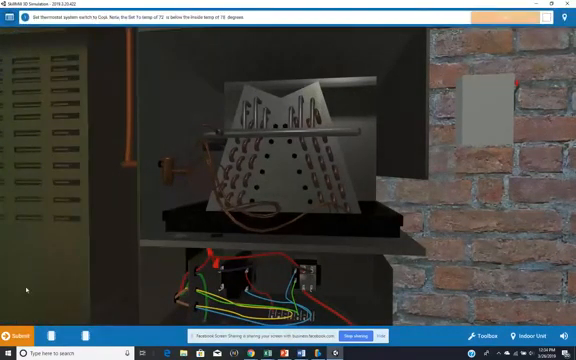
left_click(20, 335)
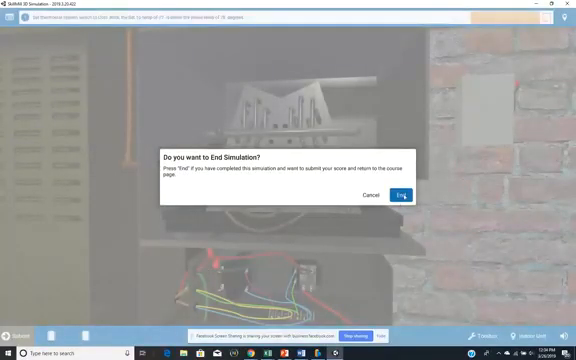